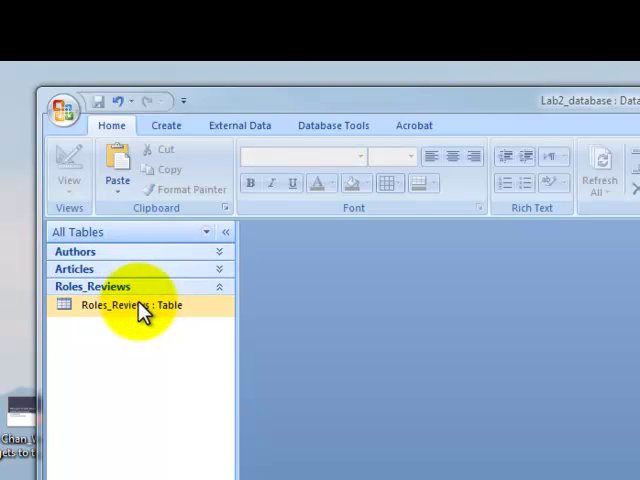
pyautogui.moveTo(295, 150)
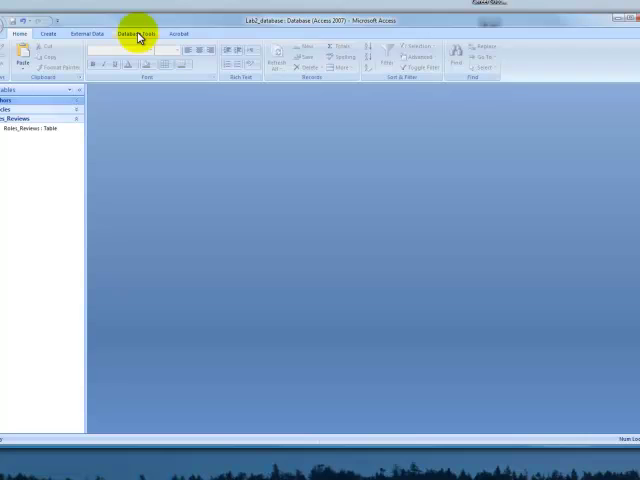
# Open the empty Relationships window for Lab2_database from Database Tools.
pyautogui.click(133, 33)
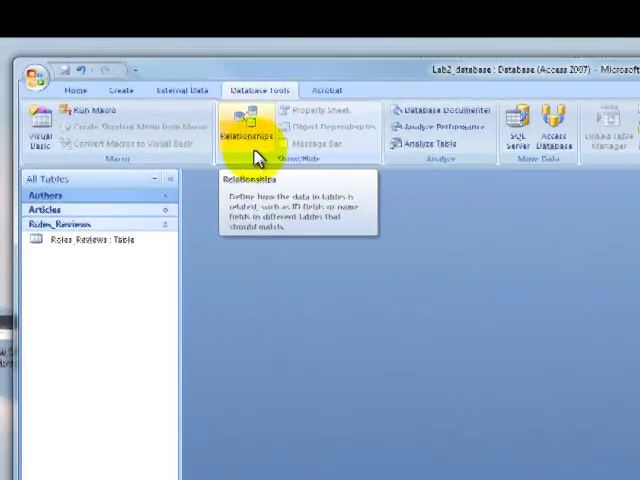
pyautogui.click(245, 130)
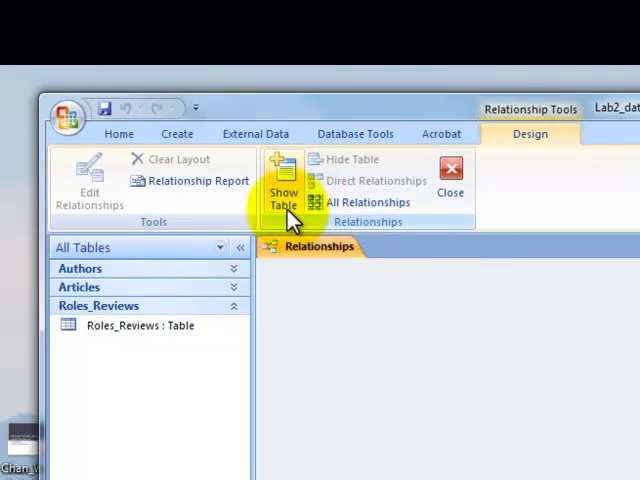
pyautogui.moveTo(365, 370)
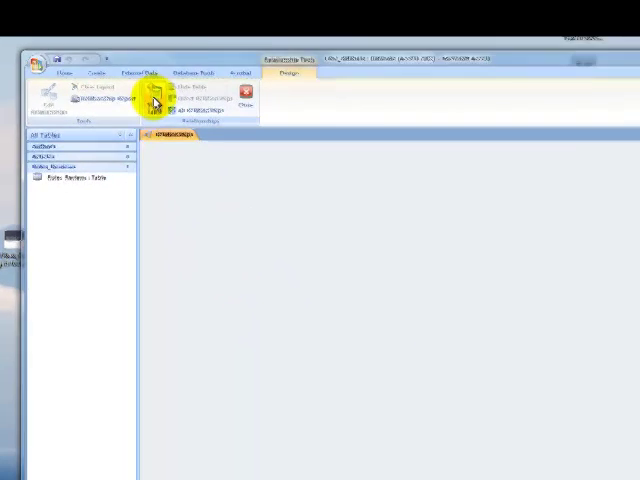
# Add the Articles, Authors and Roles_Reviews tables to the relationships layout.
pyautogui.click(152, 103)
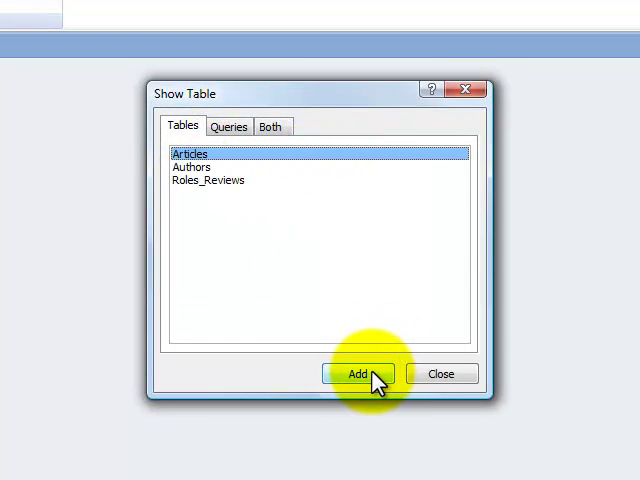
pyautogui.click(357, 373)
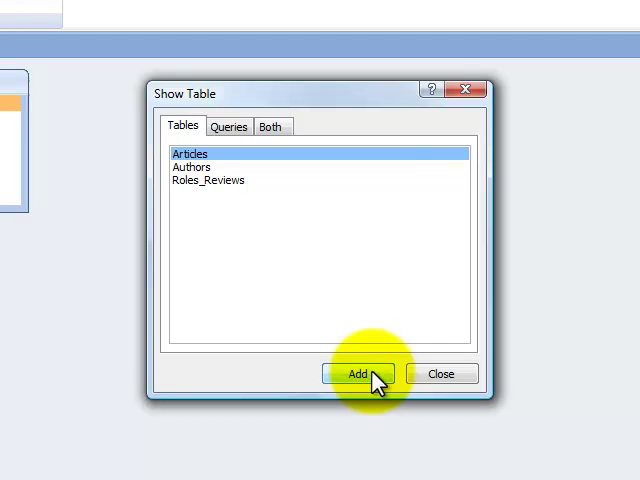
pyautogui.click(191, 167)
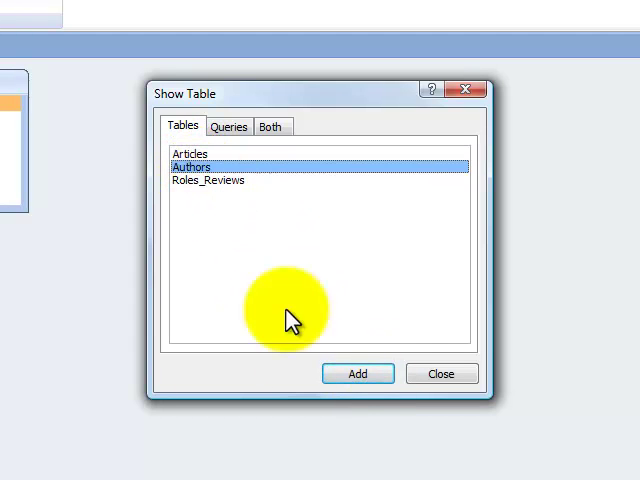
pyautogui.click(357, 373)
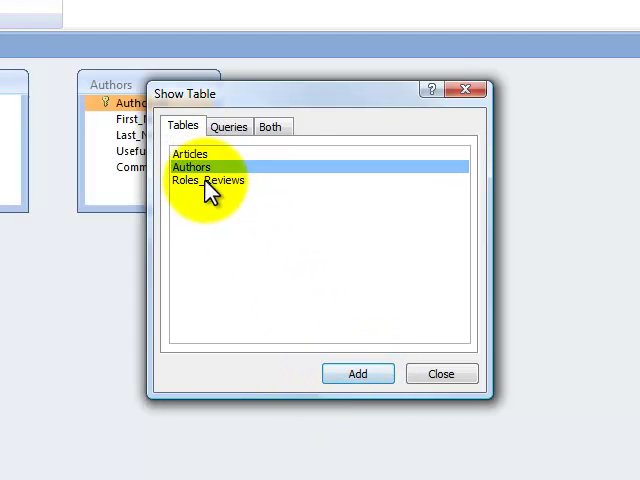
pyautogui.click(208, 180)
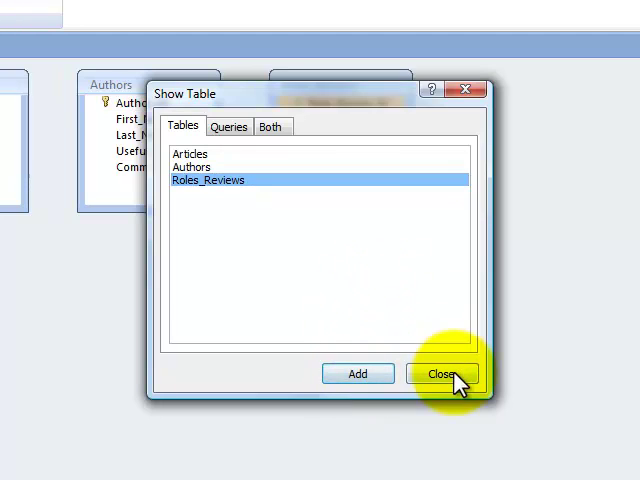
pyautogui.click(442, 373)
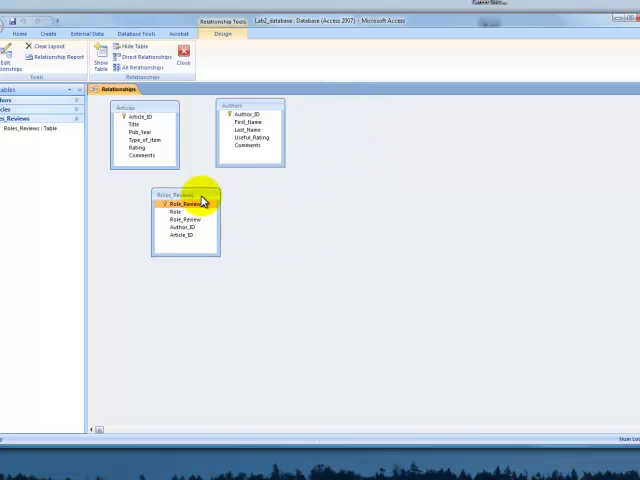
pyautogui.moveTo(375, 225)
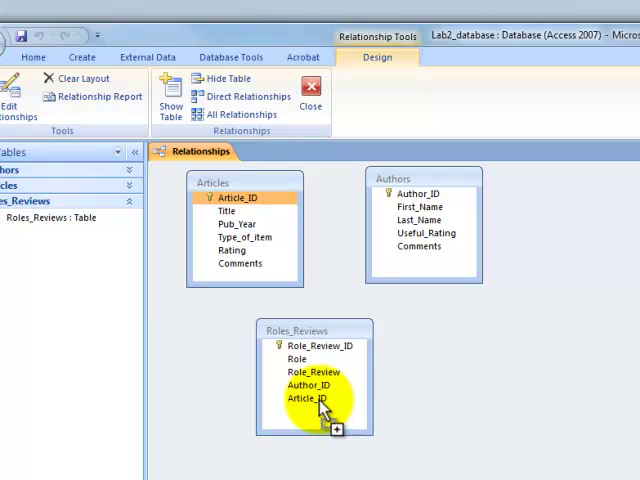
# Drag Articles.Article_ID onto Roles_Reviews.Article_ID to start a one-to-many link.
pyautogui.moveTo(308, 398); pyautogui.dragTo(230, 197)
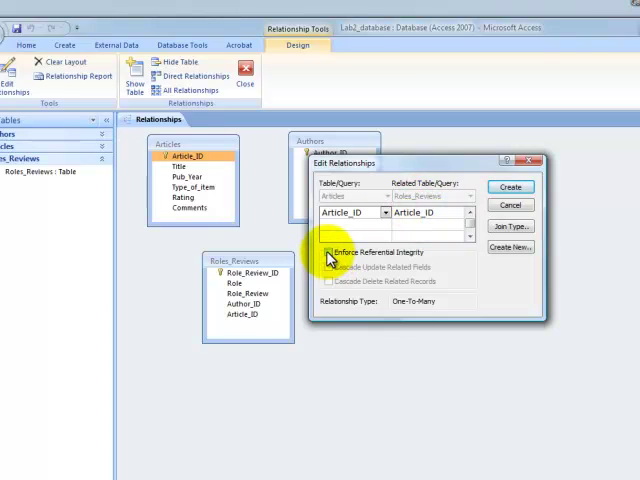
# Enforce referential integrity with cascade update and delete, and create the Article_ID relationship.
pyautogui.click(293, 283)
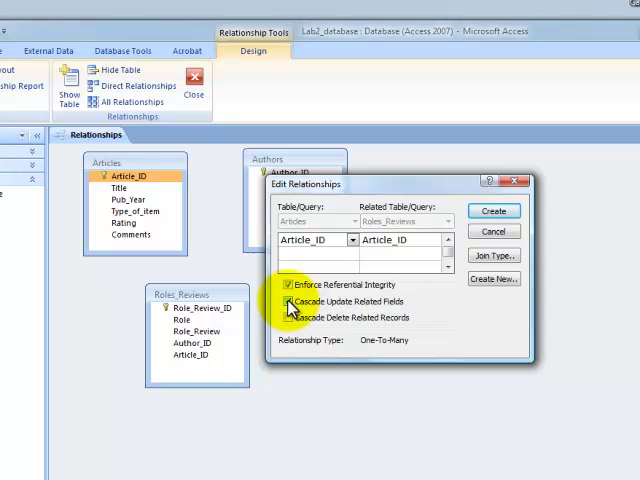
pyautogui.click(289, 318)
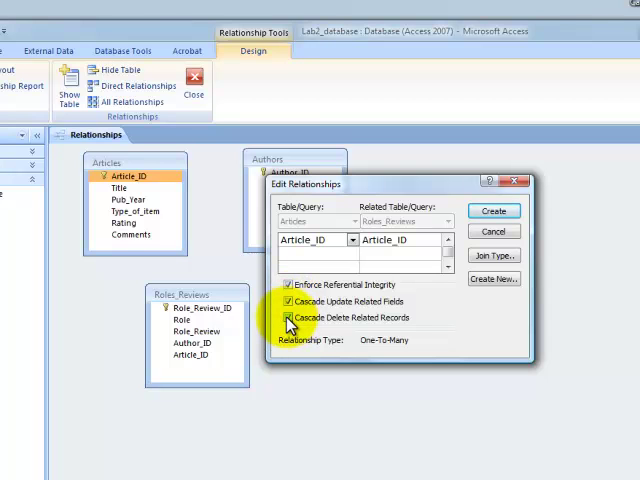
pyautogui.click(286, 317)
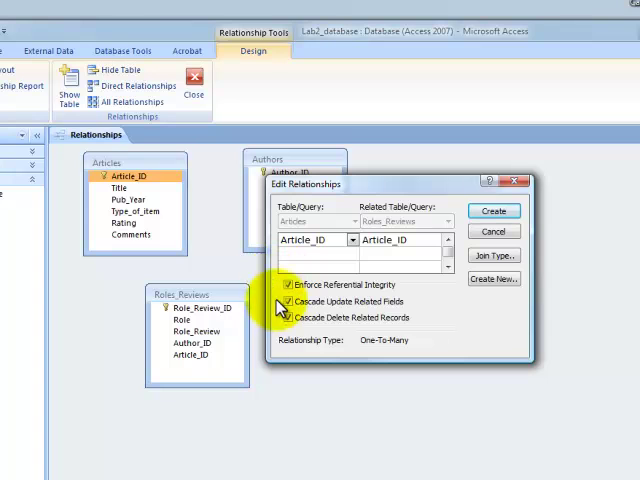
pyautogui.click(290, 317)
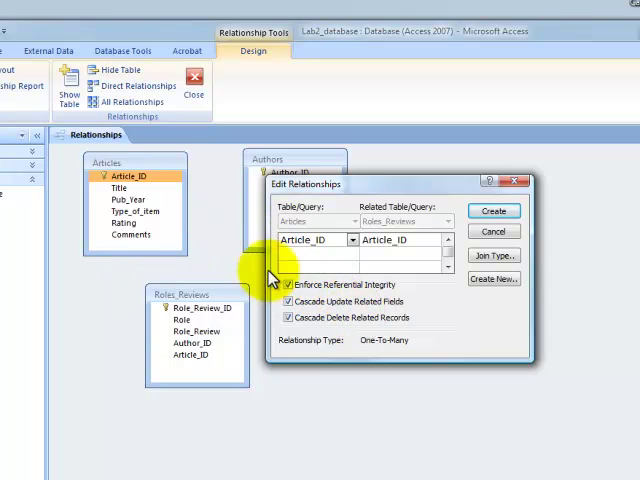
pyautogui.moveTo(218, 358)
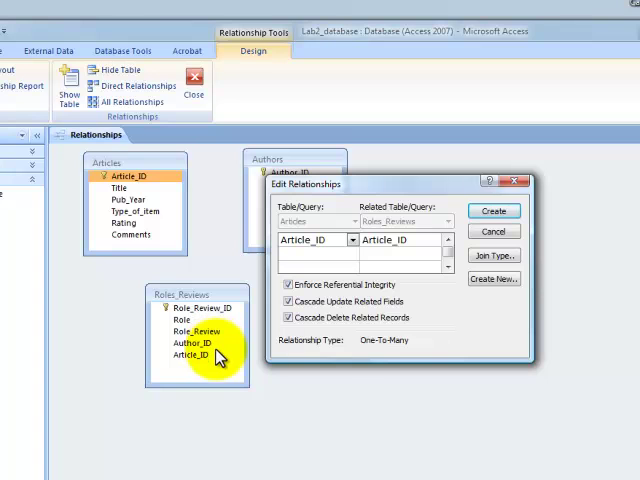
pyautogui.moveTo(175, 272)
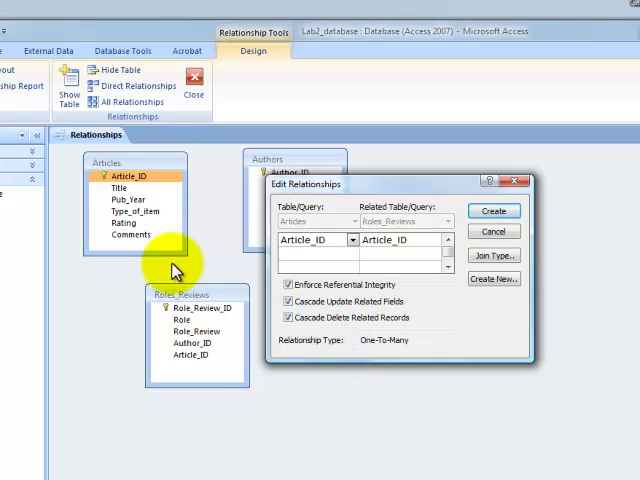
pyautogui.moveTo(185, 368)
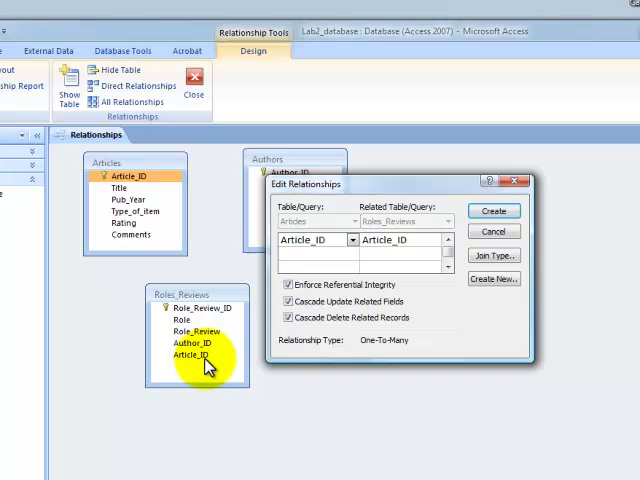
pyautogui.moveTo(288, 360)
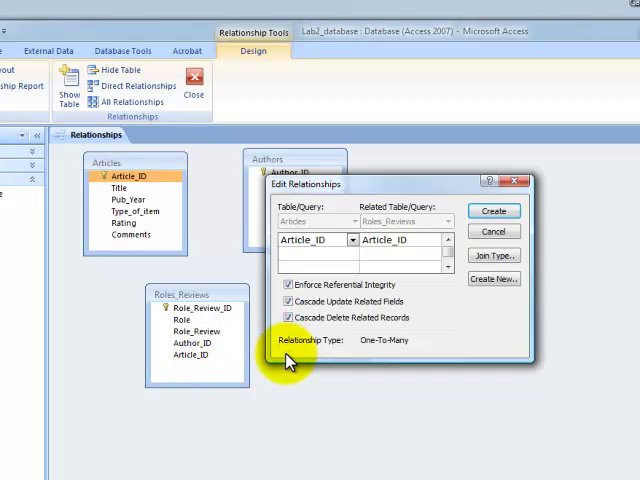
pyautogui.moveTo(375, 350)
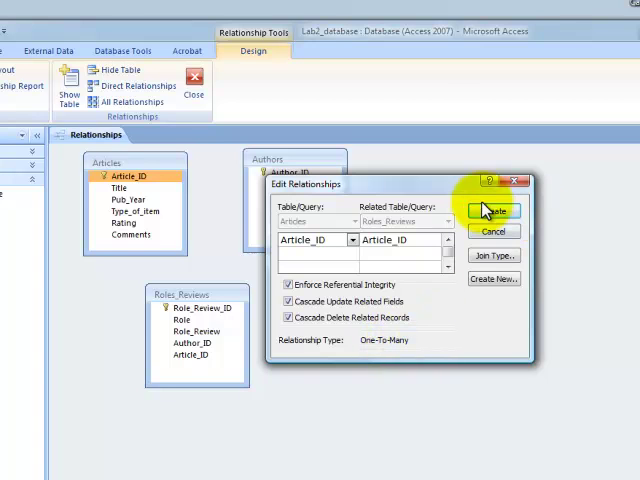
pyautogui.click(492, 210)
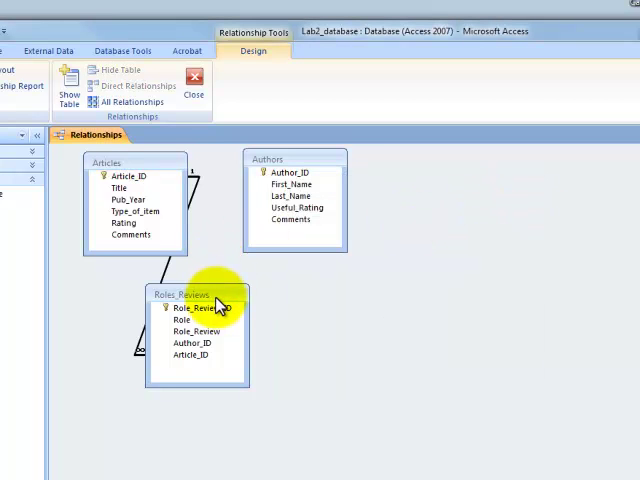
# Move the Roles_Reviews table lower and further to the right.
pyautogui.moveTo(195, 295); pyautogui.dragTo(280, 350)
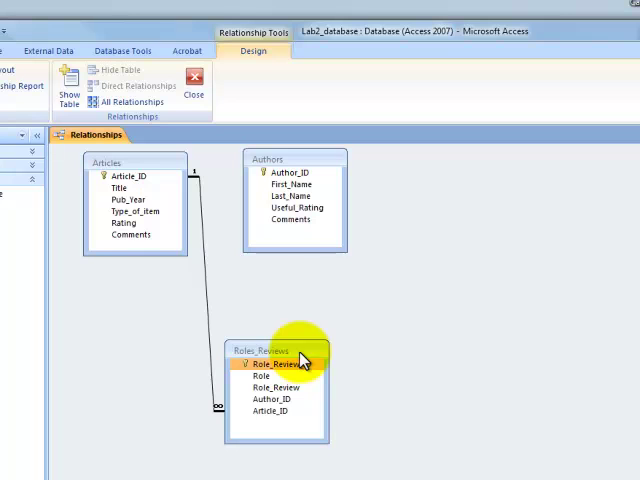
pyautogui.moveTo(210, 250)
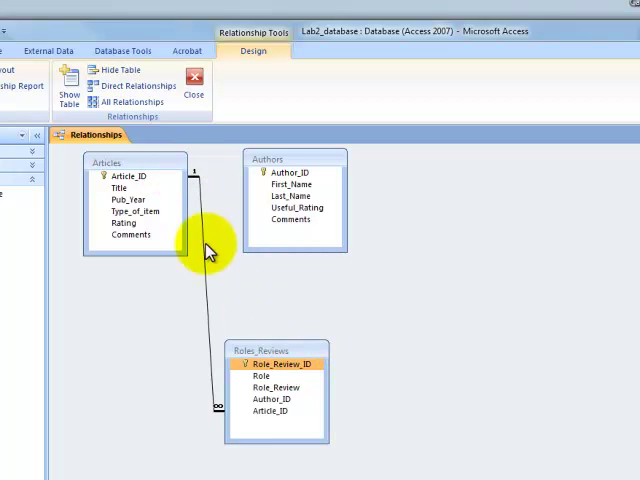
pyautogui.moveTo(218, 412)
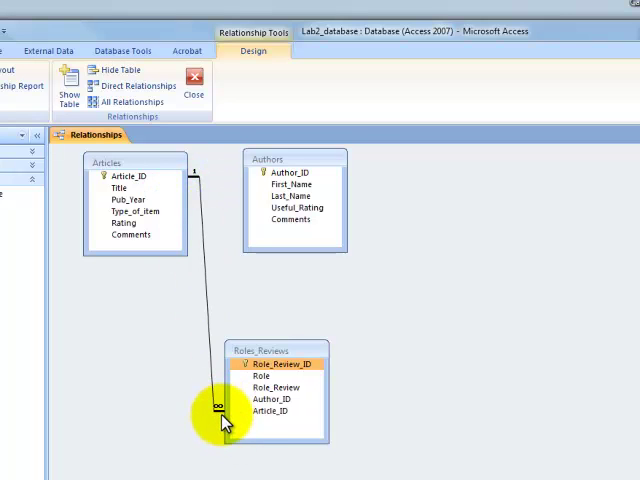
pyautogui.moveTo(215, 385)
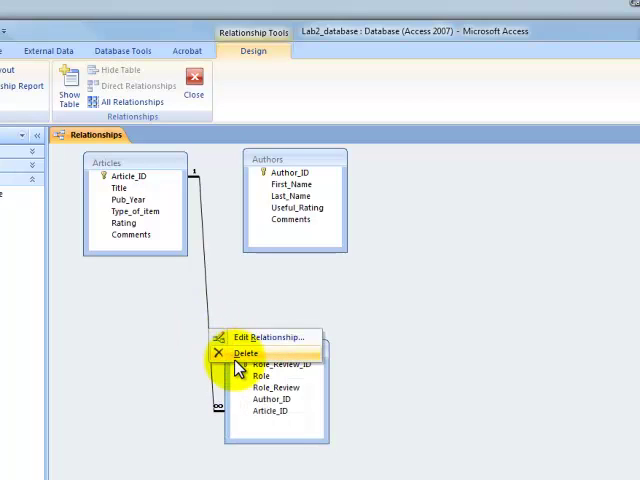
# Delete the Articles–Roles_Reviews relationship and confirm its permanent removal.
pyautogui.click(245, 353)
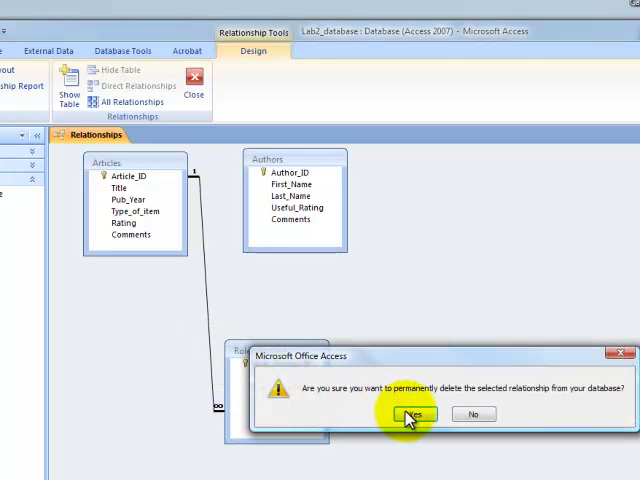
pyautogui.click(408, 413)
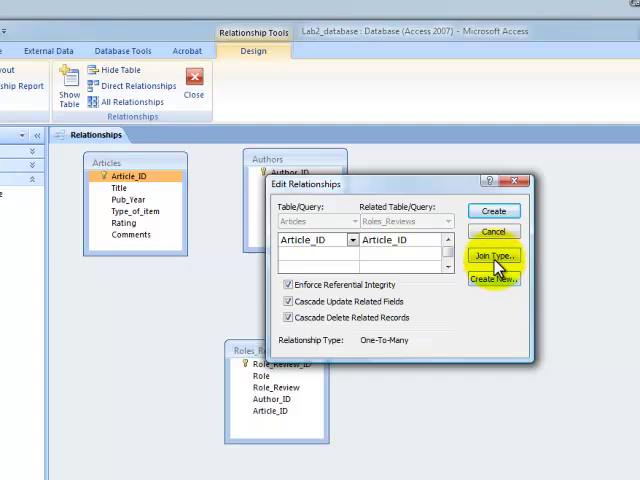
# Review the join type and keep the default matching-rows-only option.
pyautogui.click(491, 258)
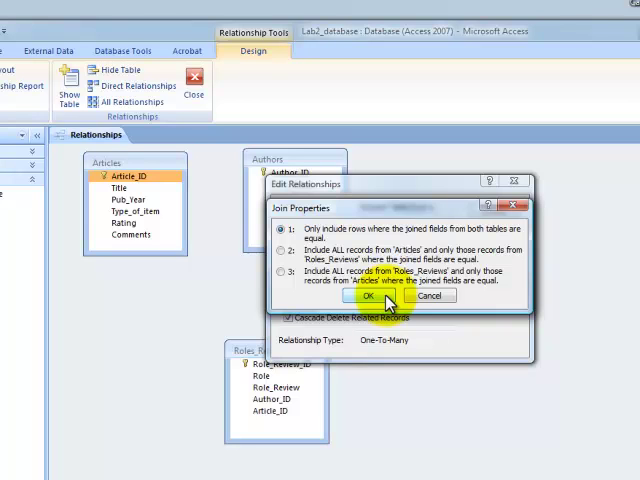
pyautogui.click(369, 295)
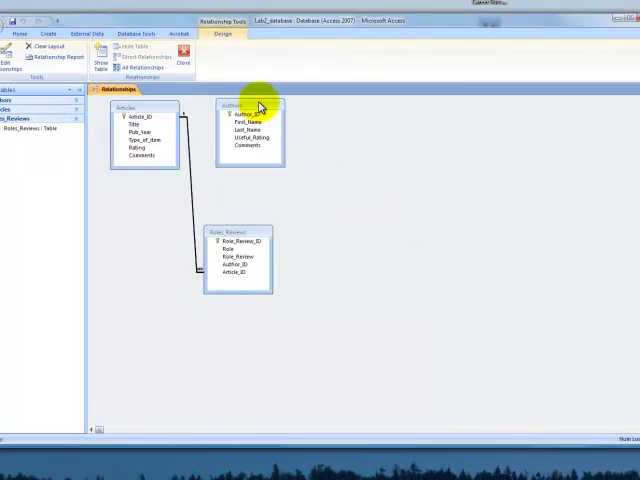
# Shift Authors right and link Author_ID with enforced integrity and cascade updates.
pyautogui.moveTo(255, 107); pyautogui.dragTo(310, 115)
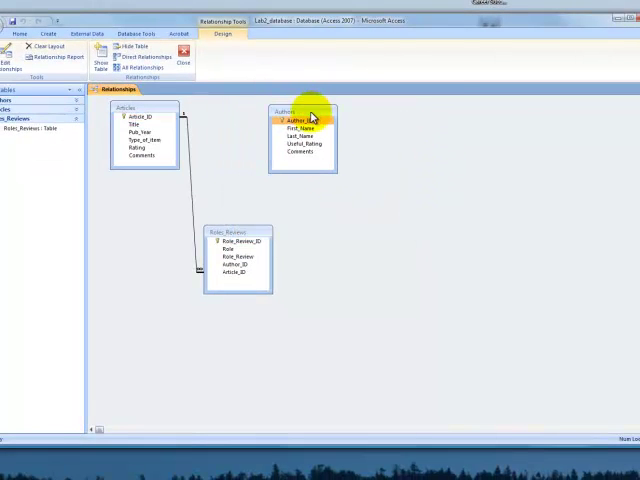
pyautogui.click(302, 120)
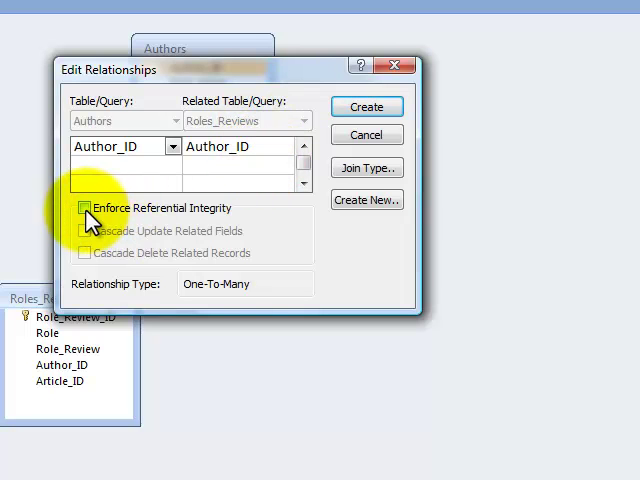
pyautogui.click(83, 208)
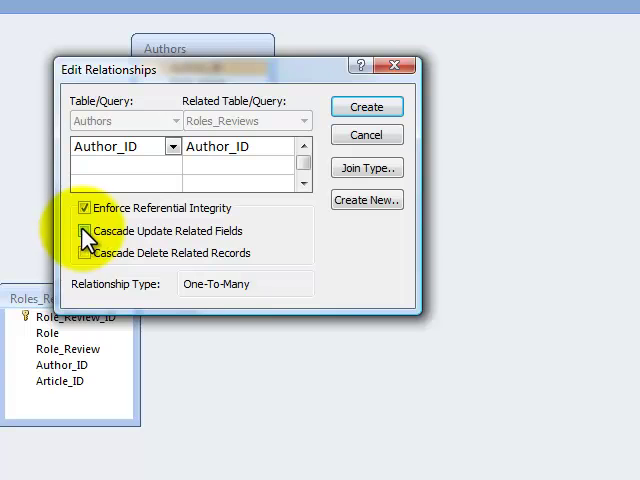
pyautogui.click(83, 231)
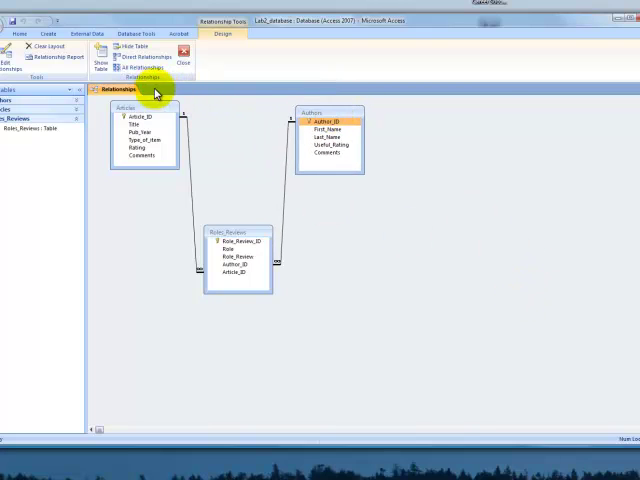
pyautogui.moveTo(125, 93)
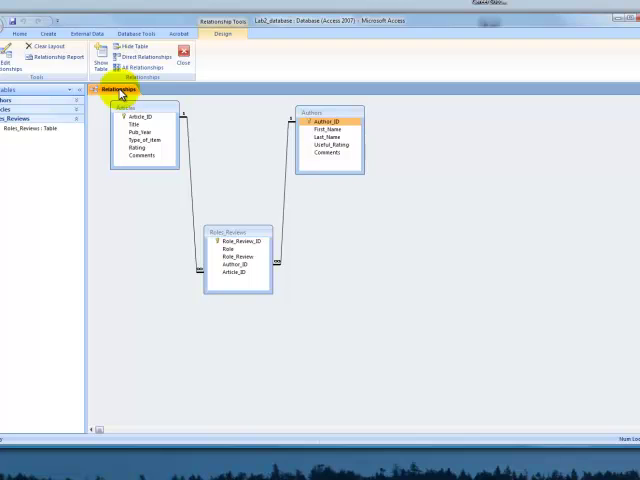